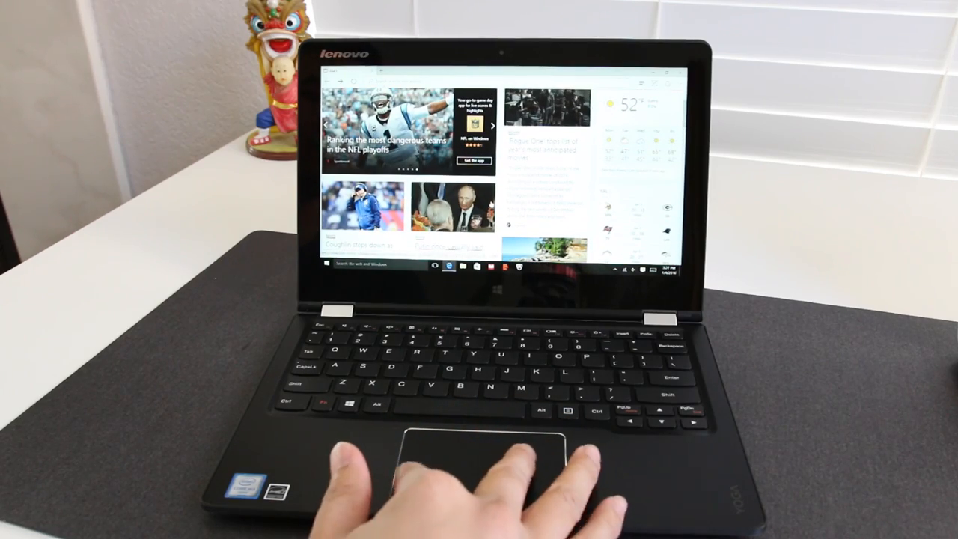
{"action": "scroll", "scroll_direction": "down", "scroll_amount": 3}
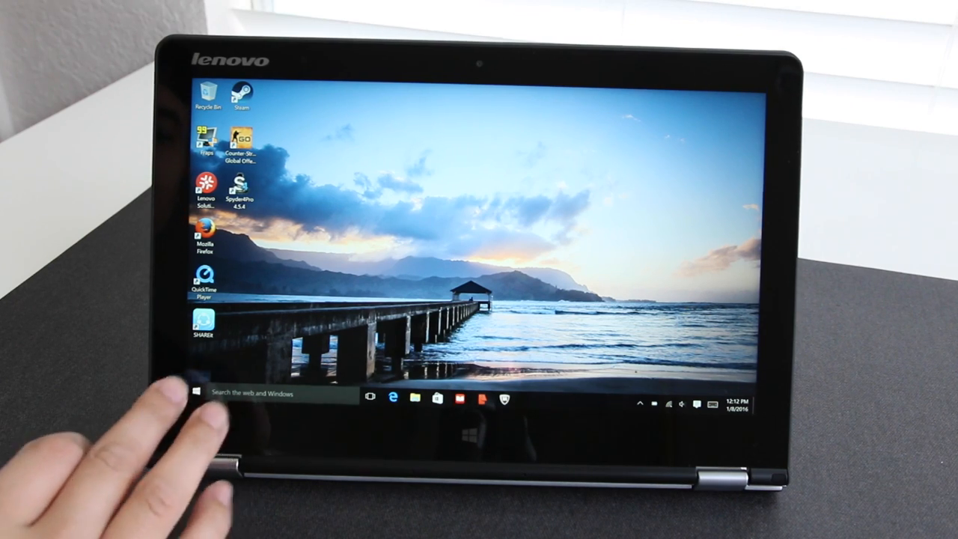
{"action": "left_click", "coordinate": [196, 396]}
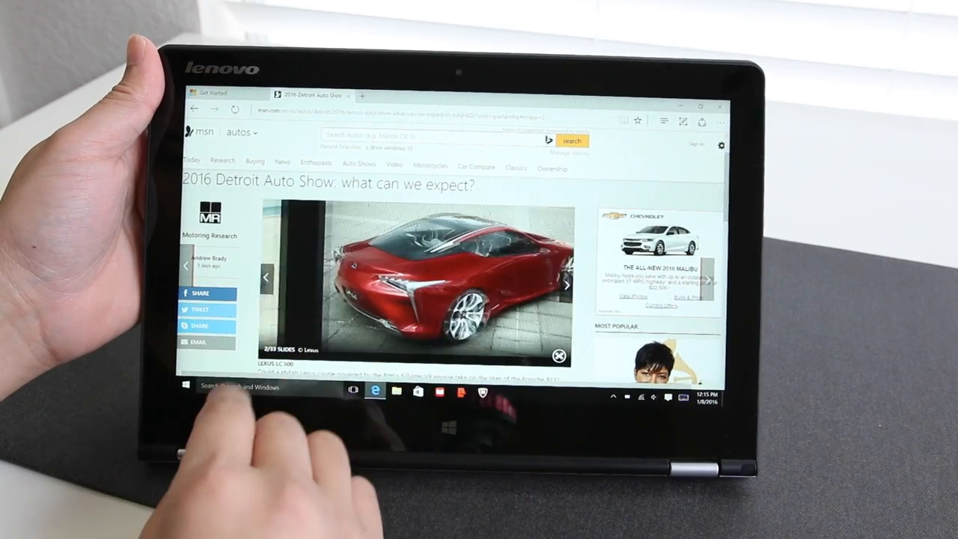
{"action": "left_click", "coordinate": [566, 285]}
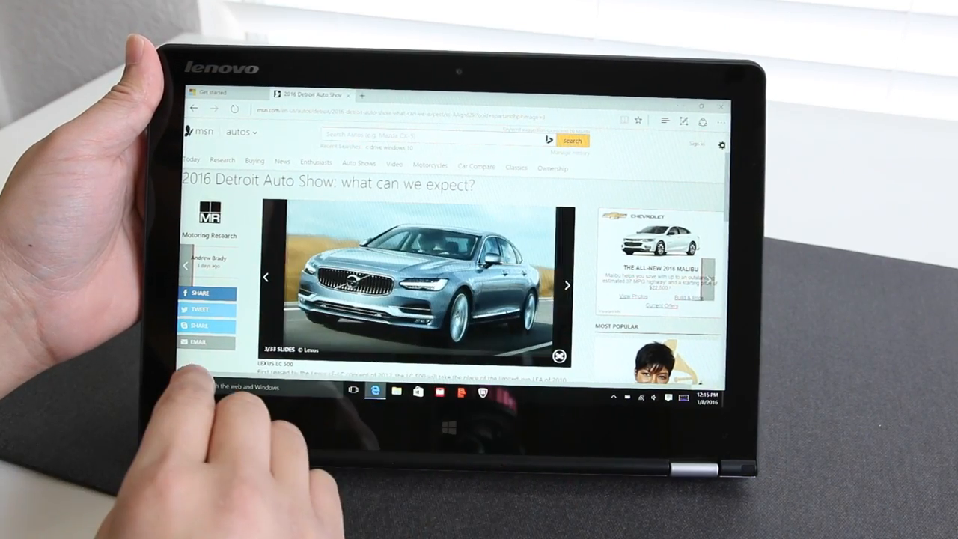
{"action": "left_click", "coordinate": [566, 284]}
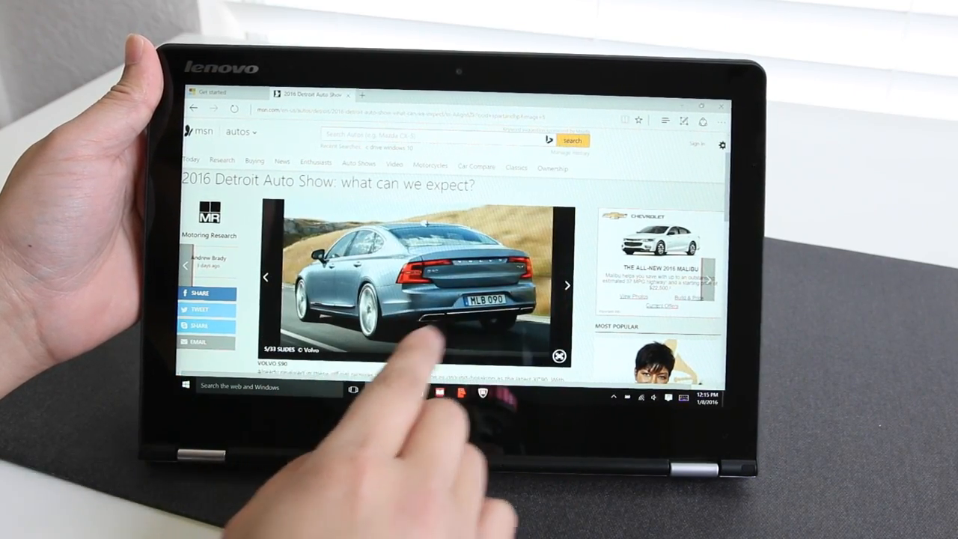
{"action": "left_click", "coordinate": [566, 285]}
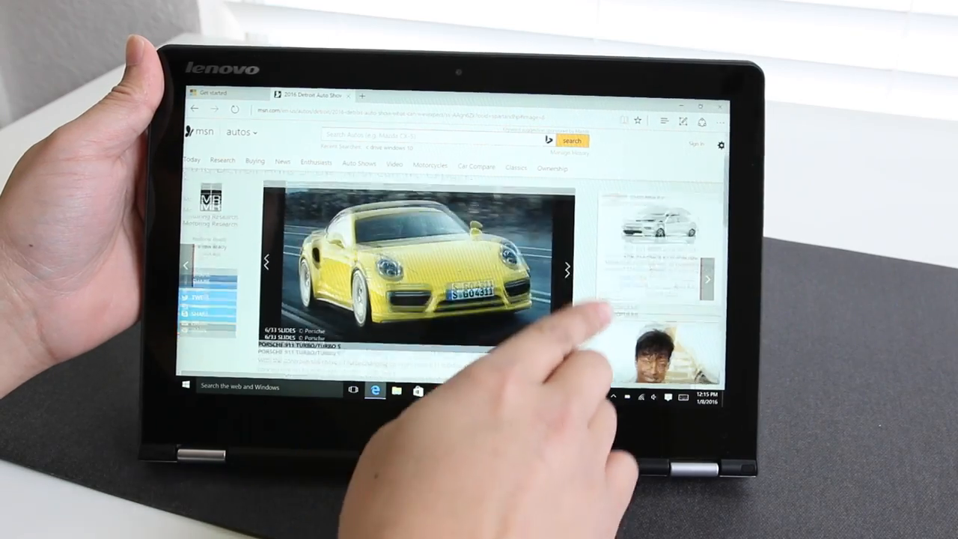